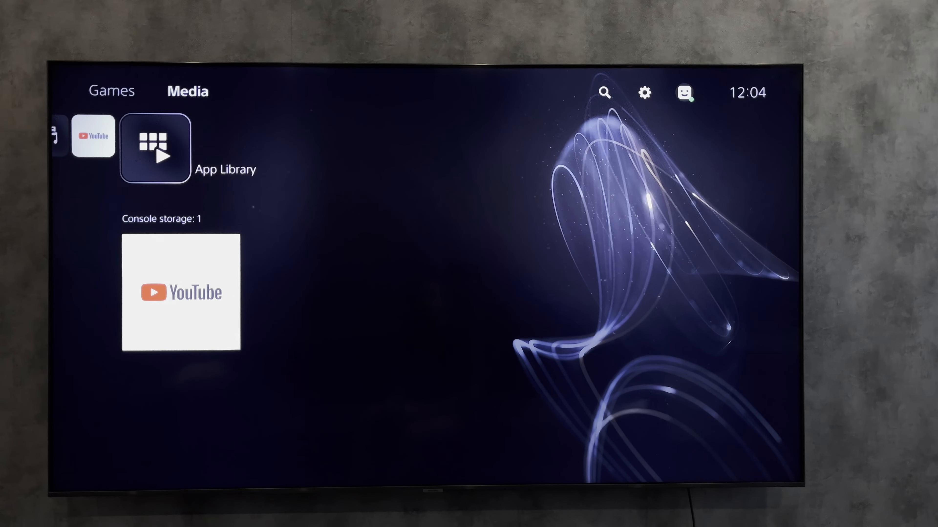
{"action": "mouse_move", "coordinate": [605, 92]}
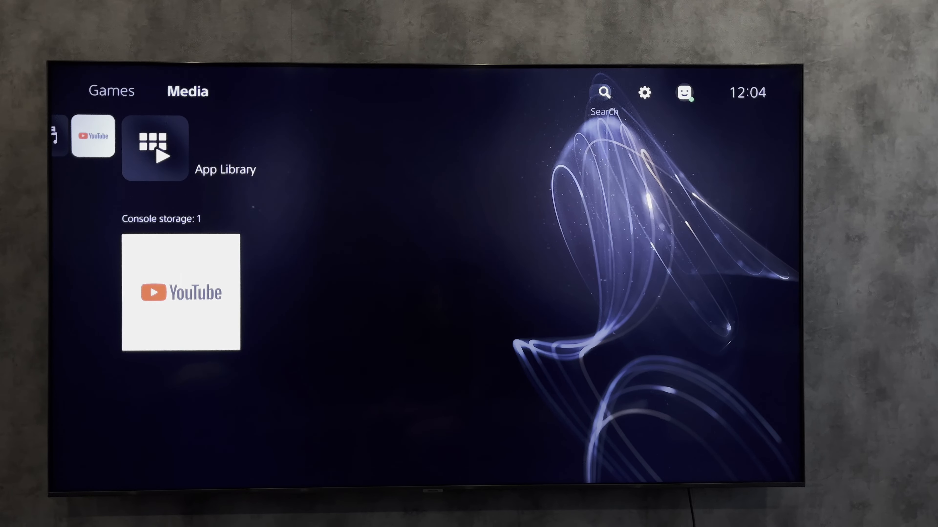
Navigate Settings > Accessories > Bluetooth Accessories to list the two paired DualSense controllers
{"action": "left_click", "coordinate": [645, 92]}
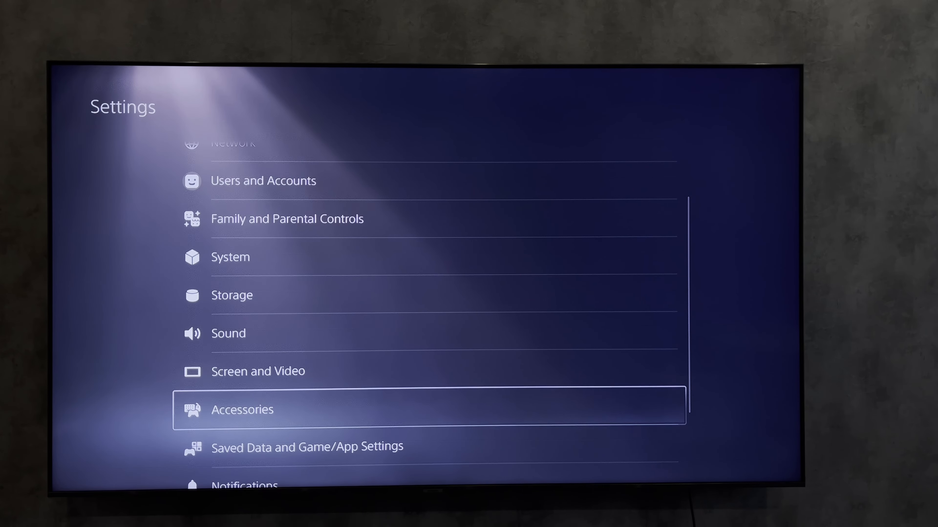
{"action": "left_click", "coordinate": [242, 410]}
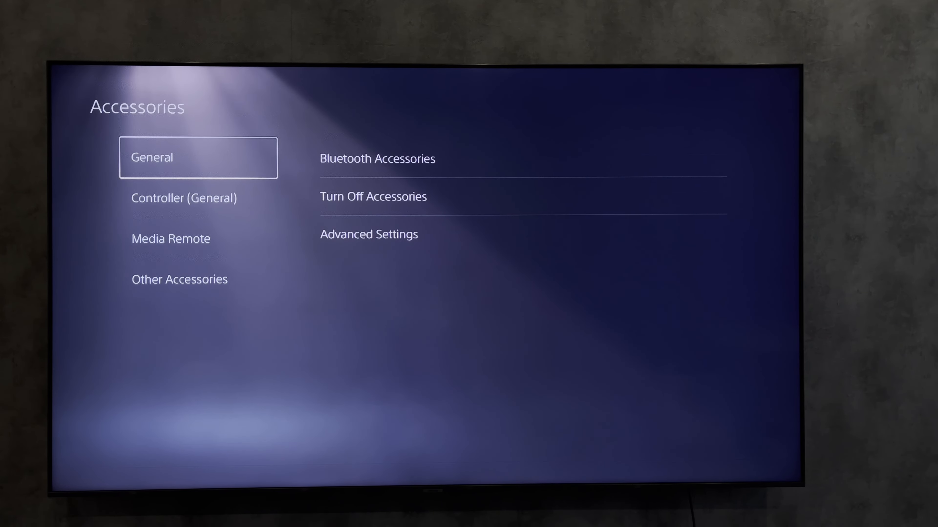
{"action": "left_click", "coordinate": [377, 160]}
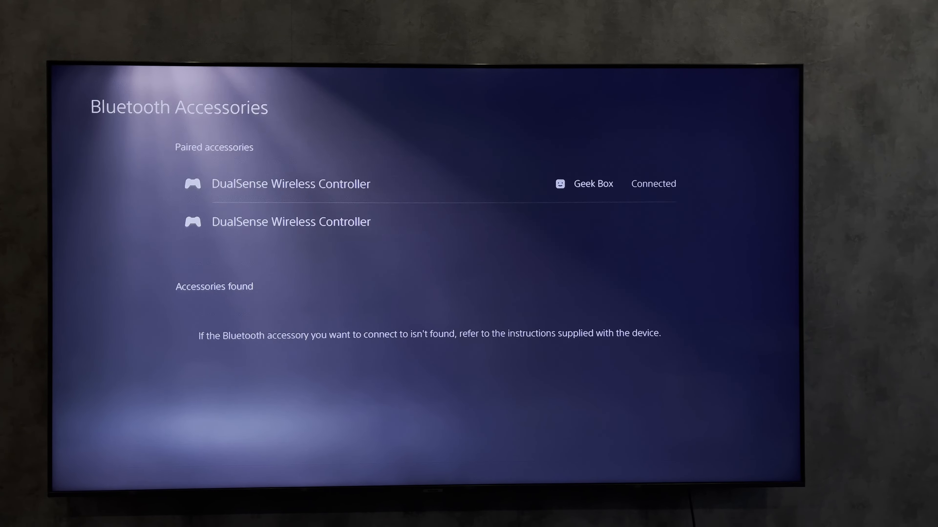